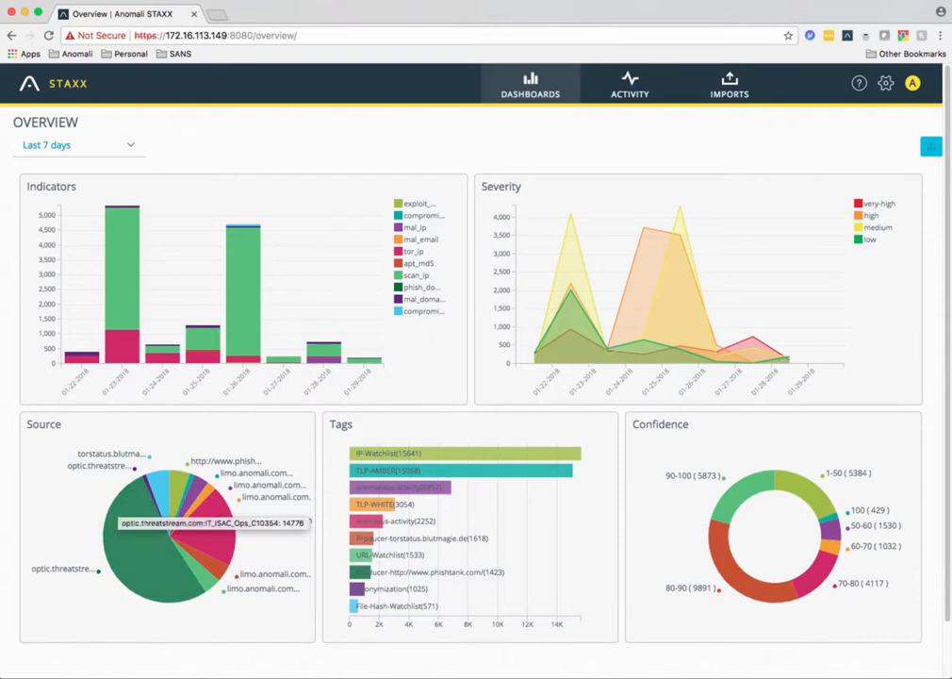
{"action": "mouse_move", "coordinate": [188, 543]}
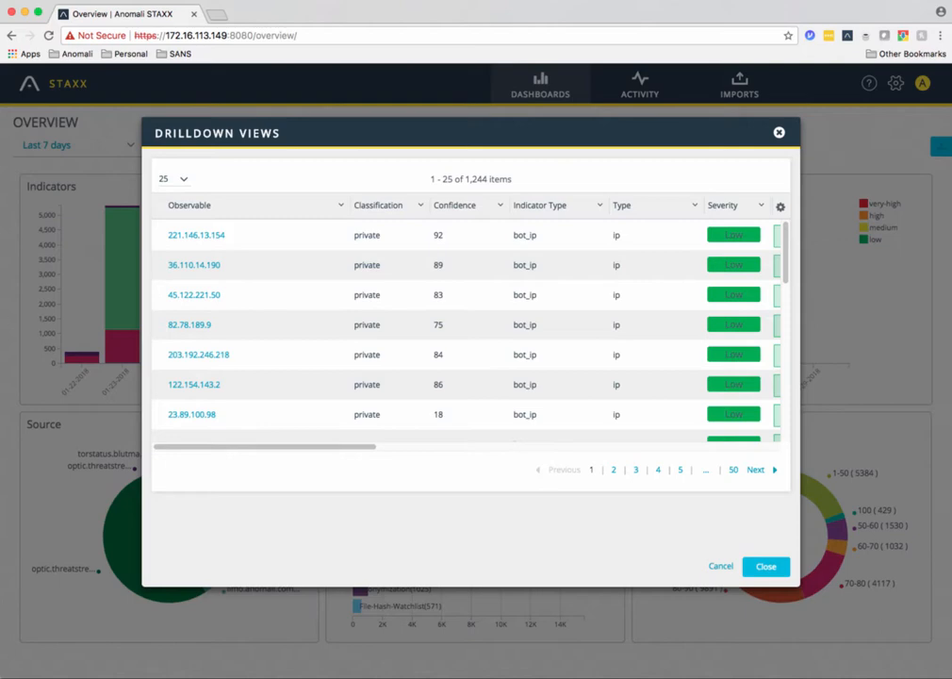
Step: Scan right across the bot_ip drilldown columns: observable, confidence, severity, TLP and source
{"action": "scroll", "scroll_direction": "right", "scroll_amount": 3}
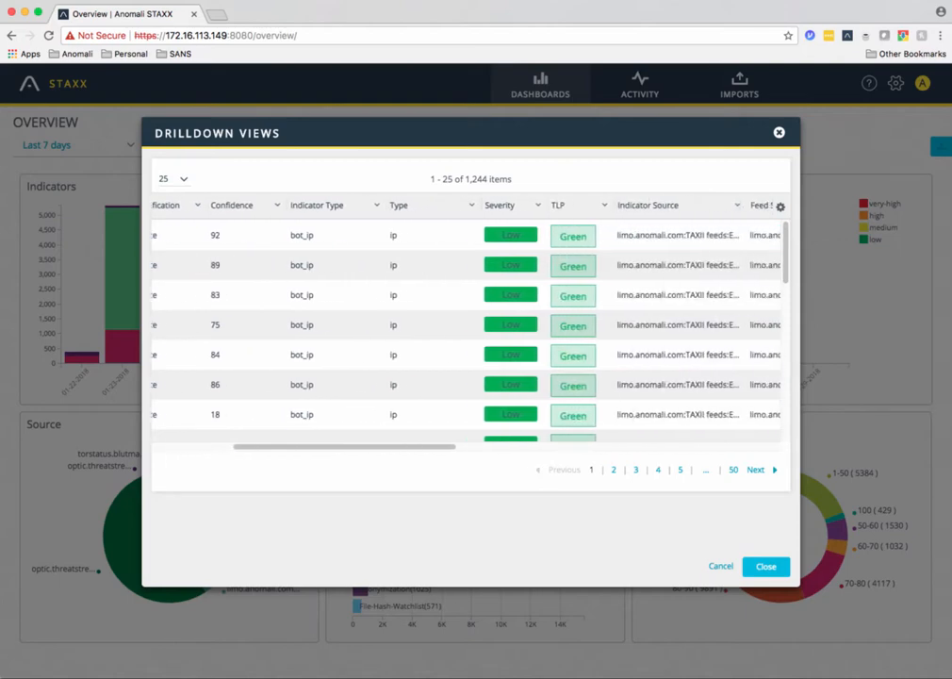
{"action": "scroll", "scroll_direction": "right", "scroll_amount": 3}
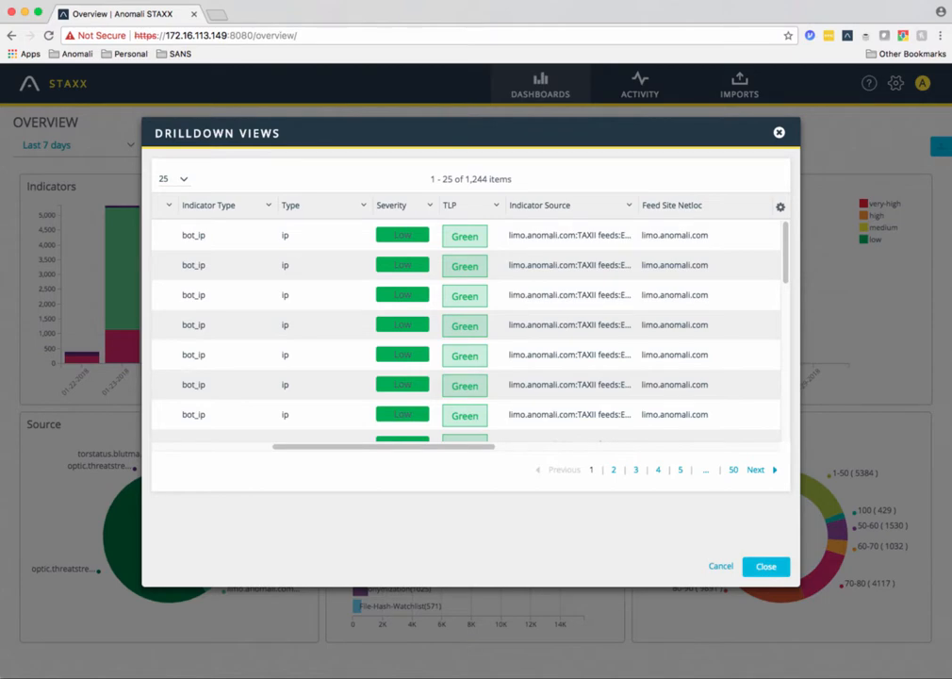
{"action": "mouse_move", "coordinate": [679, 468]}
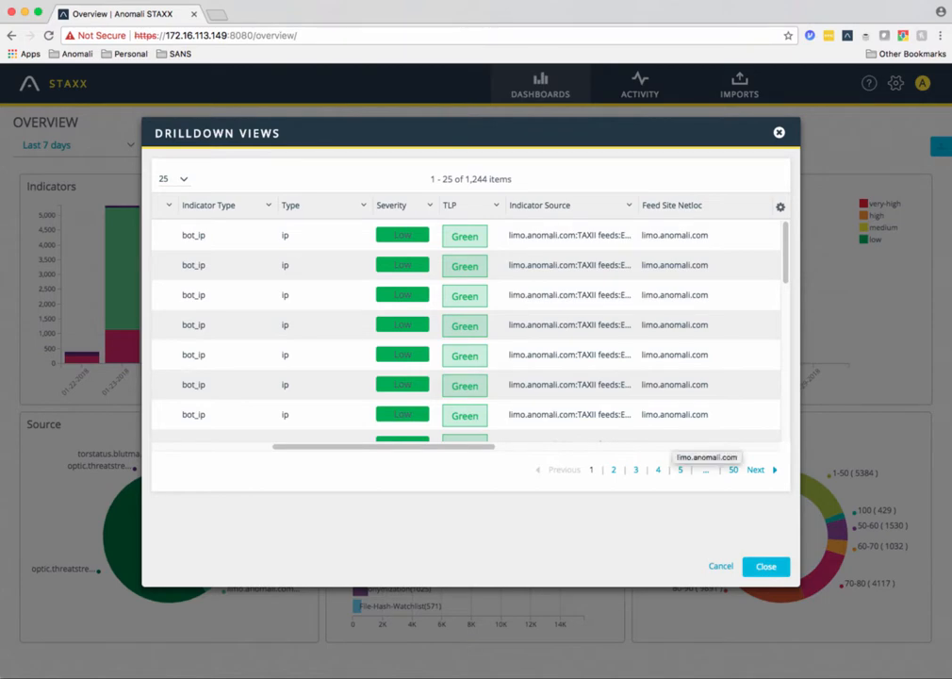
Step: Close the bot_ip drilldown and review the 1,423 phish_url indicators' columns from PhishTank
{"action": "left_click", "coordinate": [765, 565]}
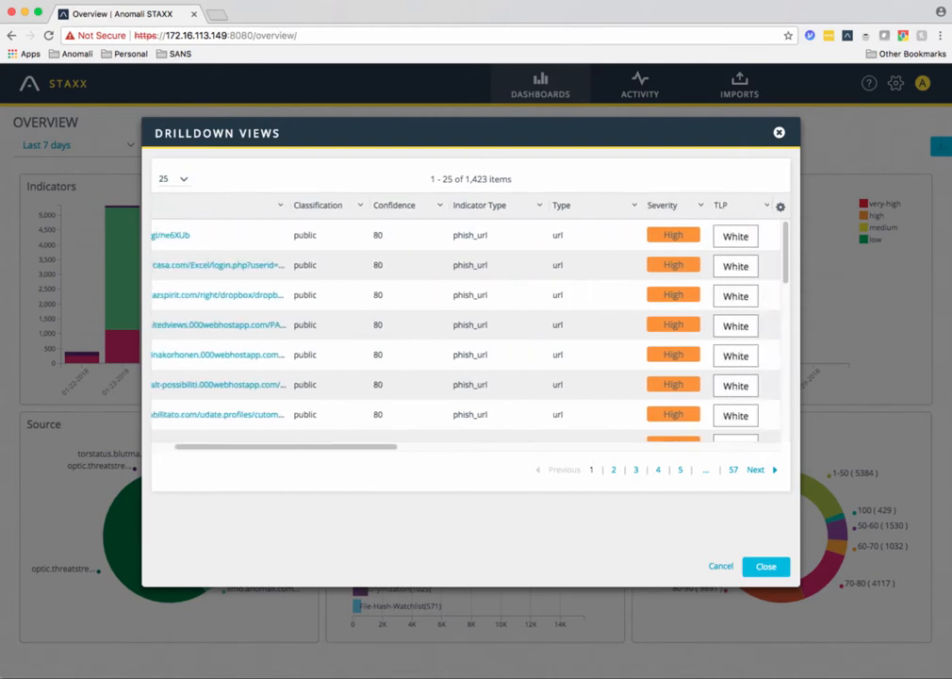
{"action": "scroll", "scroll_direction": "right", "scroll_amount": 3}
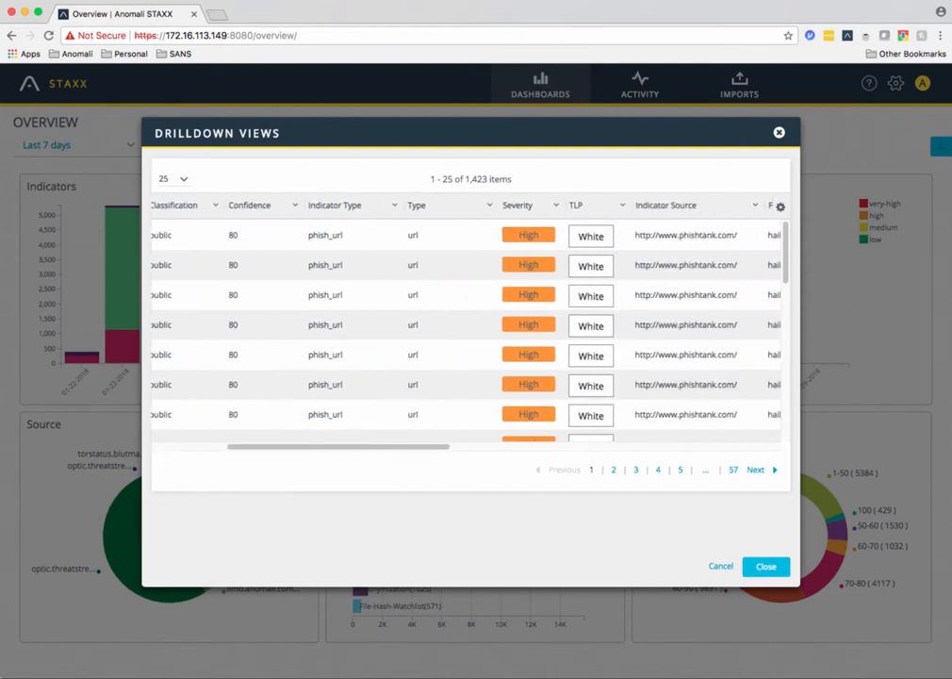
{"action": "scroll", "scroll_direction": "left", "scroll_amount": 3}
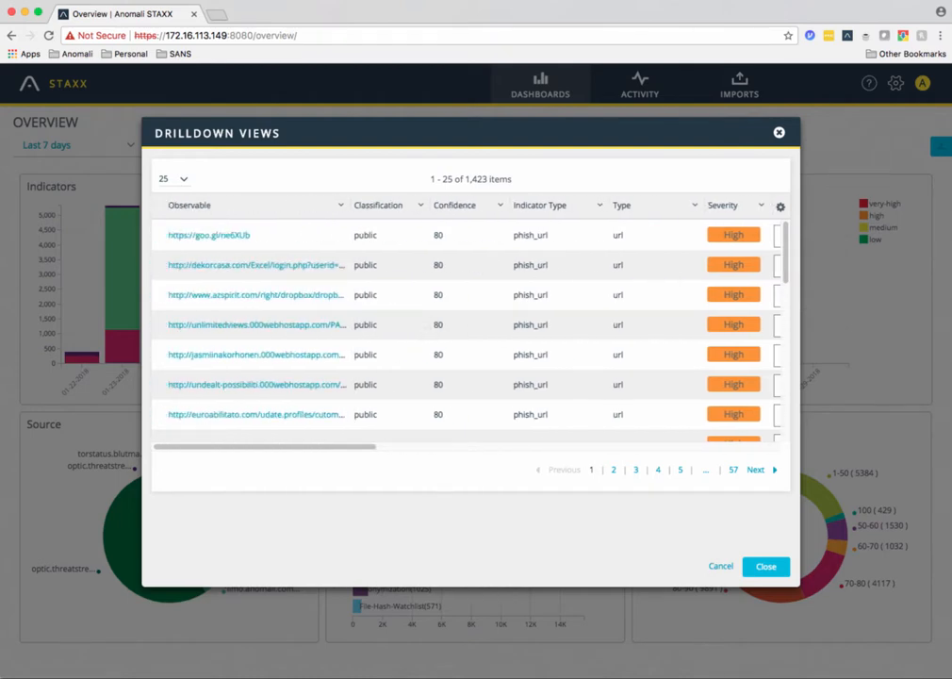
Step: Close the phish_url drilldown and scroll through the 5,873 private scan_ip, tor_ip and mal_url indicators
{"action": "left_click", "coordinate": [765, 565]}
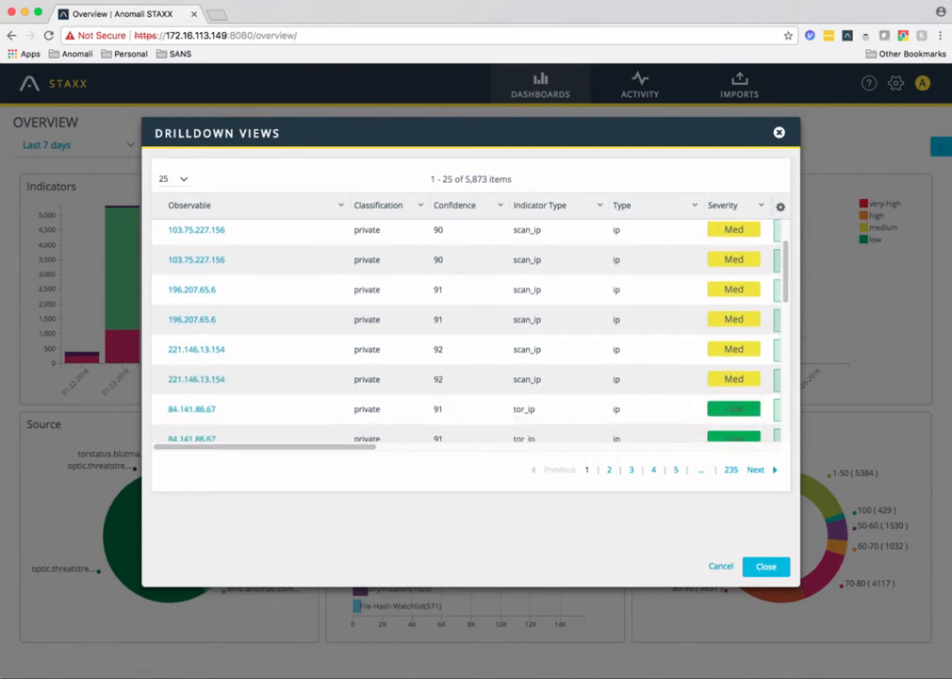
{"action": "scroll", "scroll_direction": "down", "scroll_amount": 3}
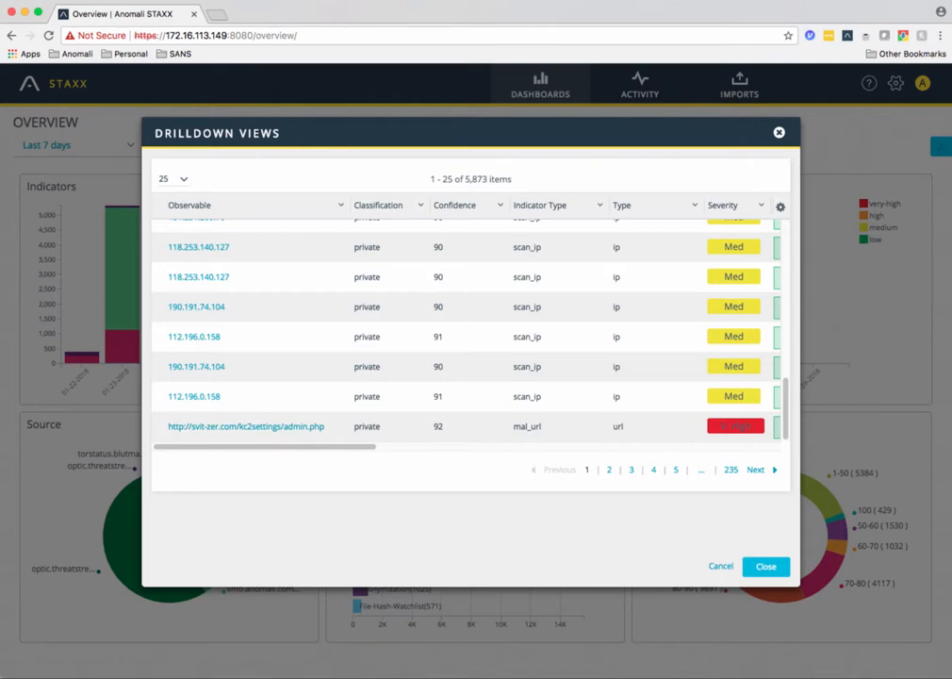
{"action": "left_click", "coordinate": [765, 565]}
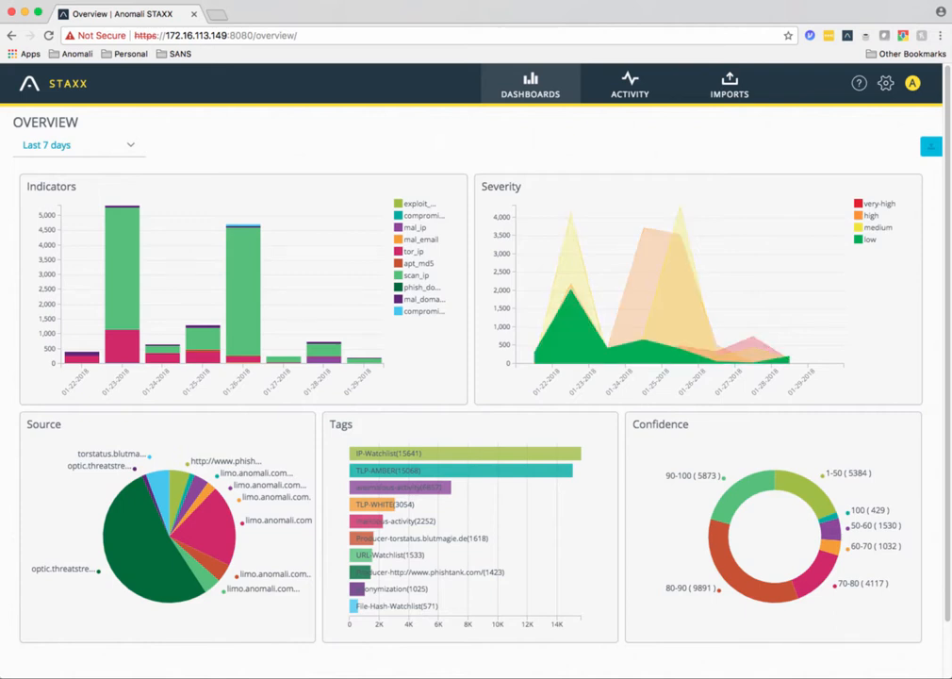
{"action": "mouse_move", "coordinate": [869, 237]}
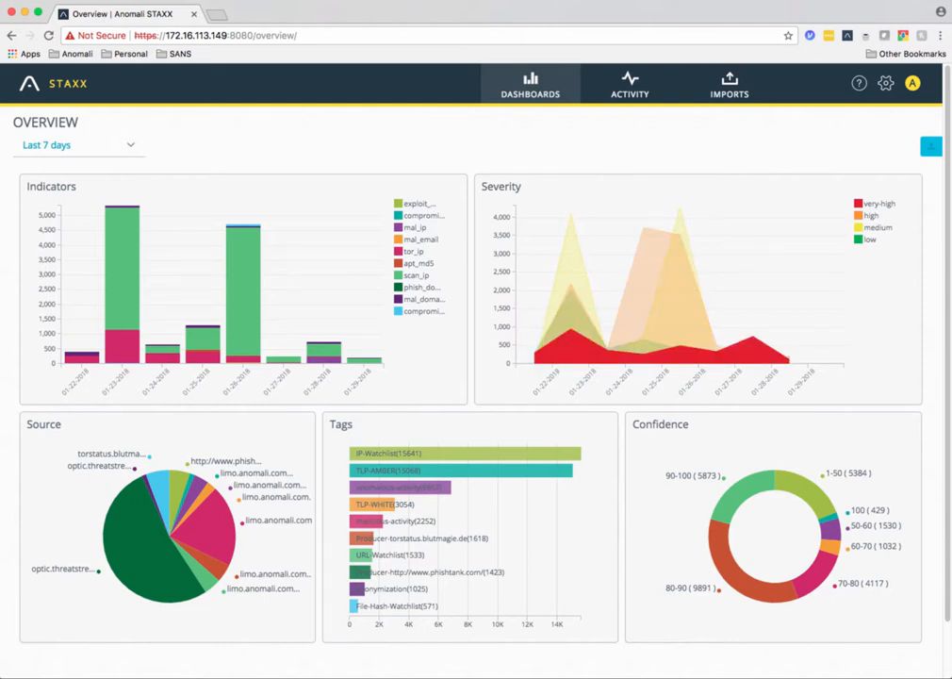
{"action": "mouse_move", "coordinate": [871, 215]}
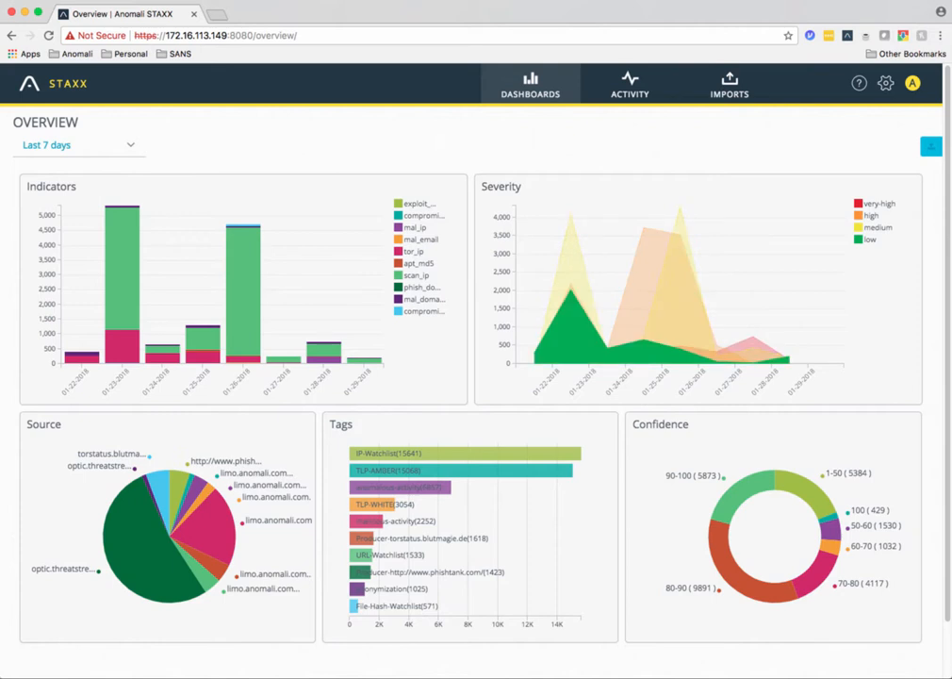
{"action": "mouse_move", "coordinate": [876, 203]}
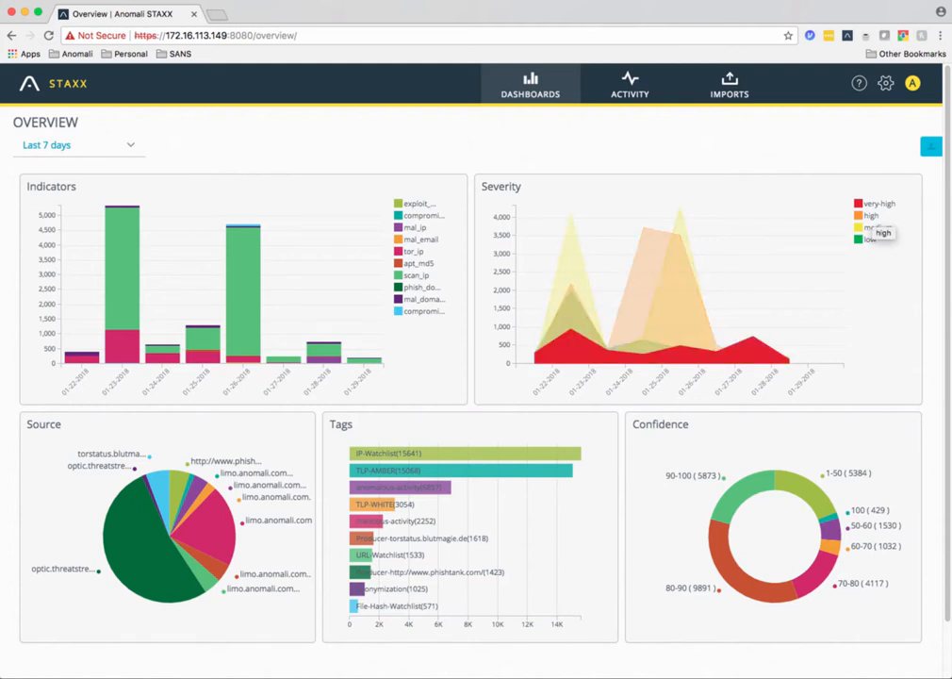
{"action": "mouse_move", "coordinate": [876, 204]}
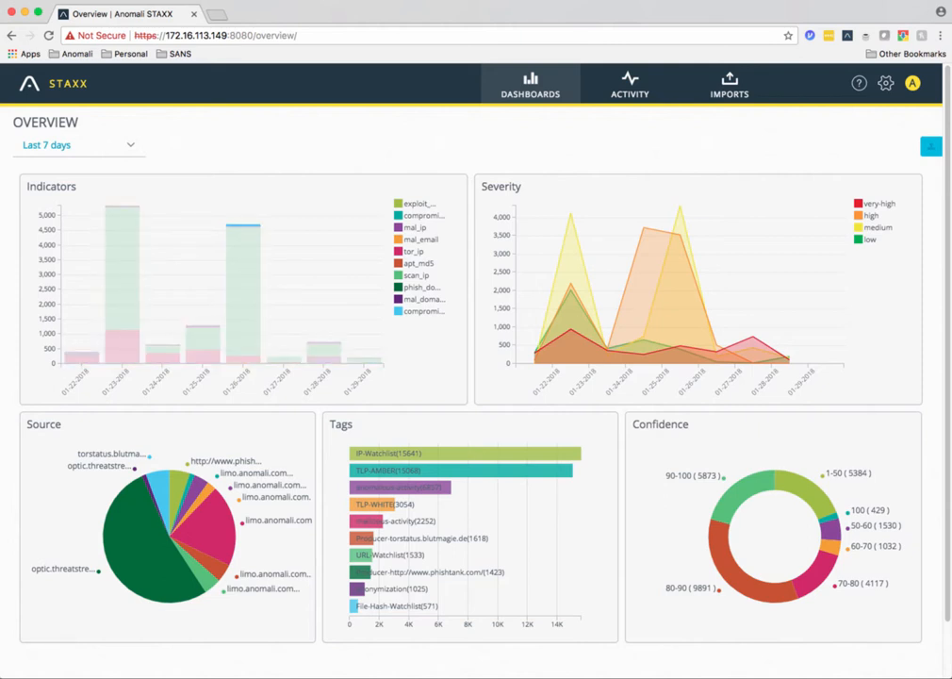
{"action": "mouse_move", "coordinate": [422, 309]}
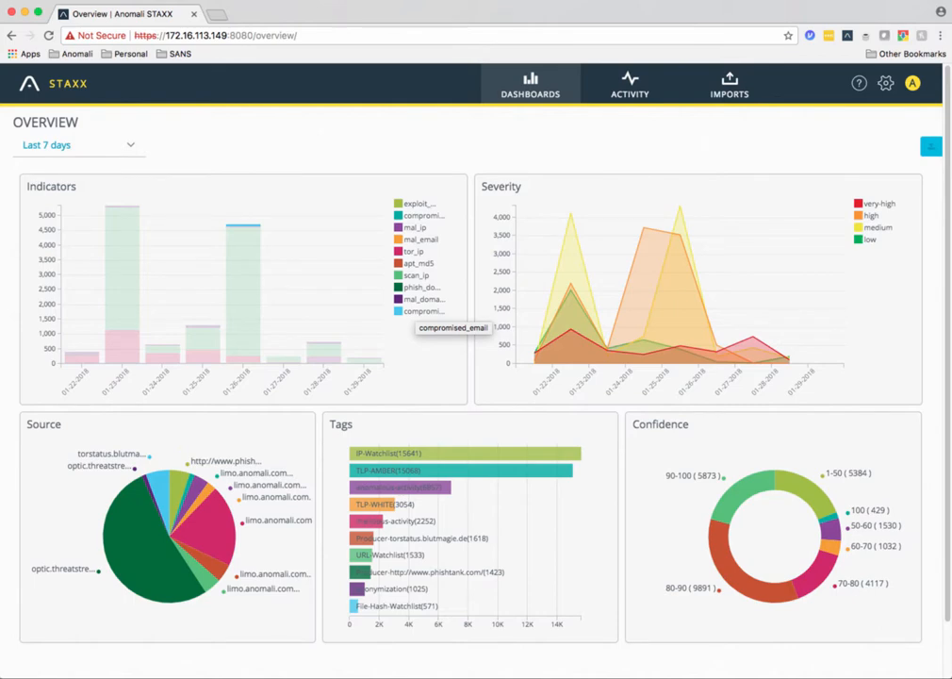
{"action": "mouse_move", "coordinate": [412, 275]}
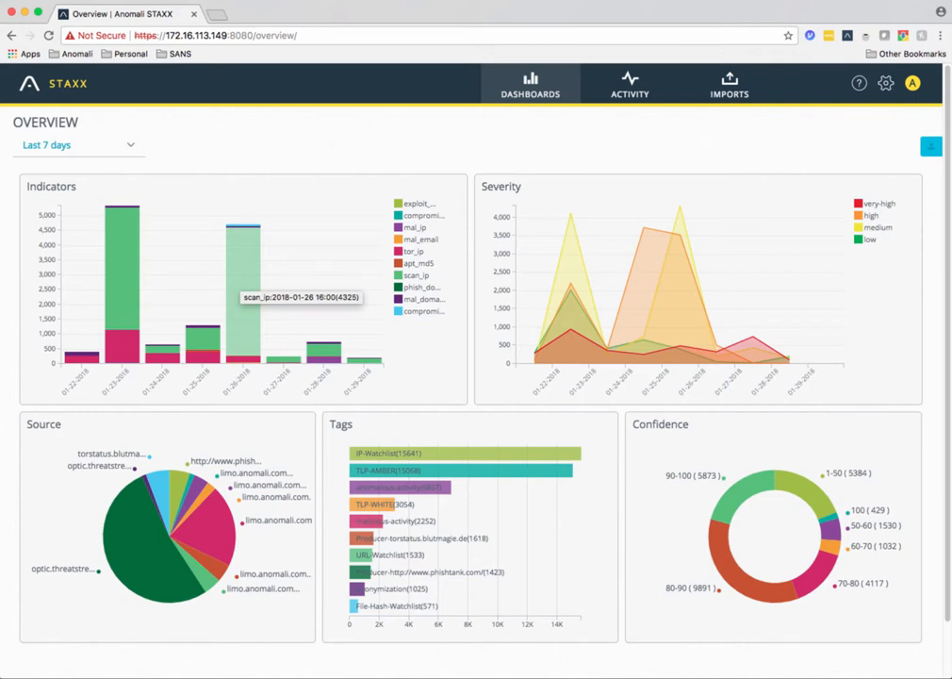
{"action": "mouse_move", "coordinate": [120, 283]}
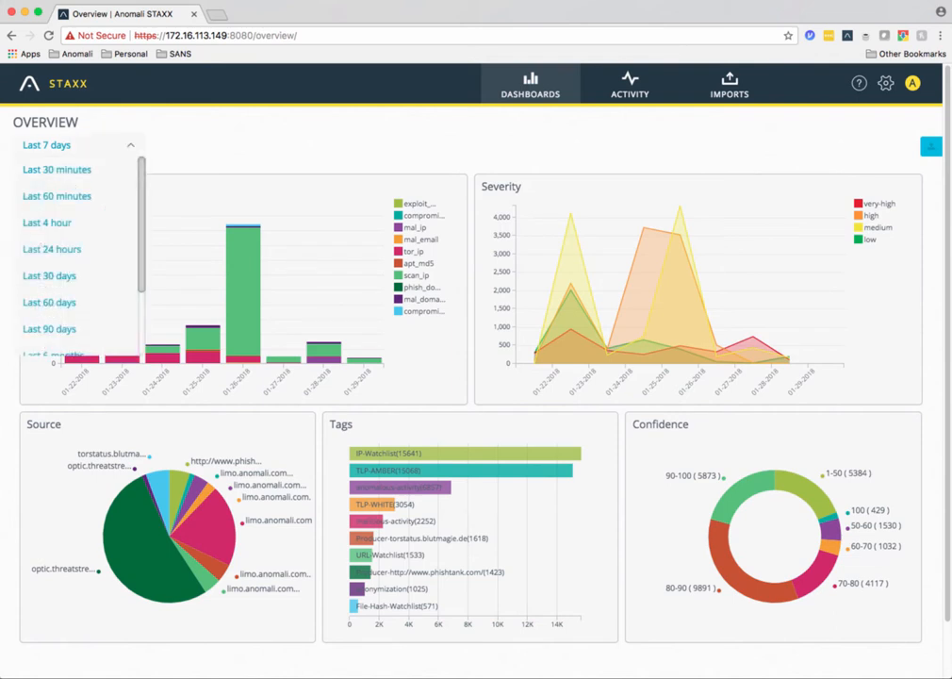
{"action": "mouse_move", "coordinate": [49, 276]}
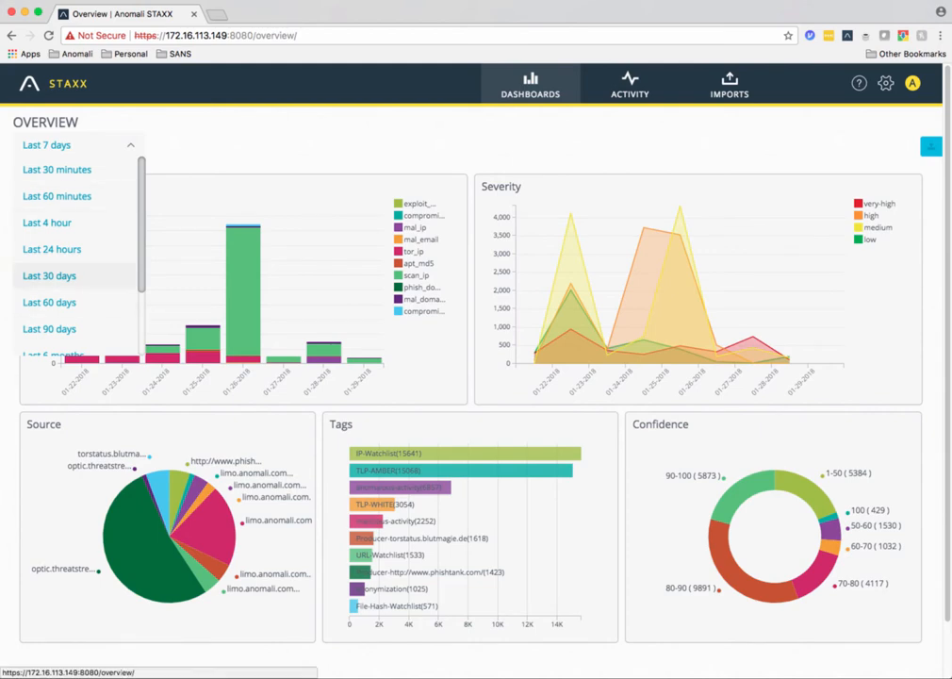
Step: Set the overview dashboard time range to Last 30 days
{"action": "left_click", "coordinate": [49, 275]}
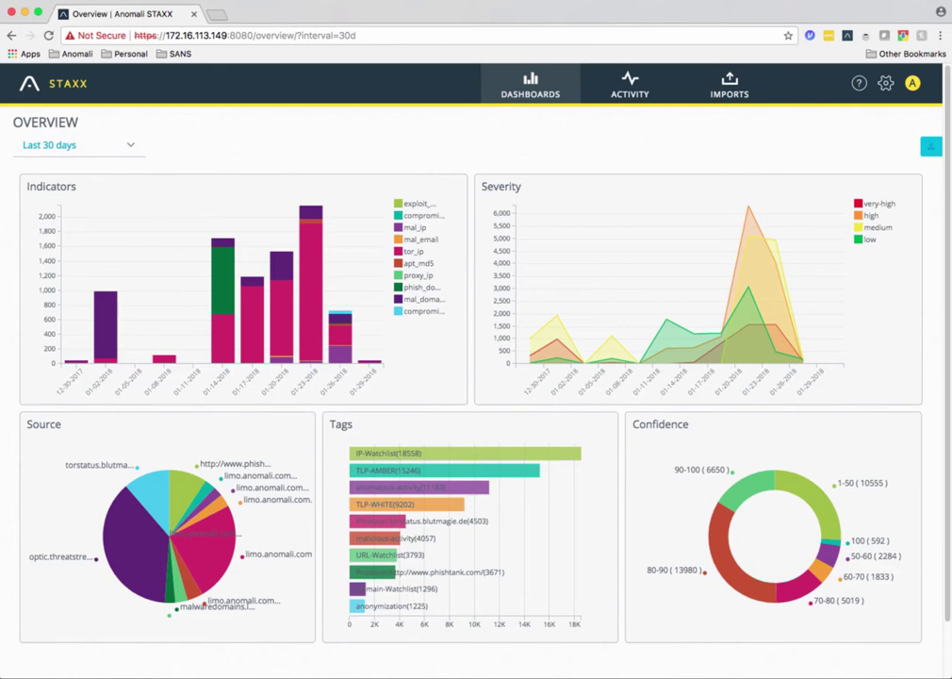
{"action": "left_click", "coordinate": [878, 203]}
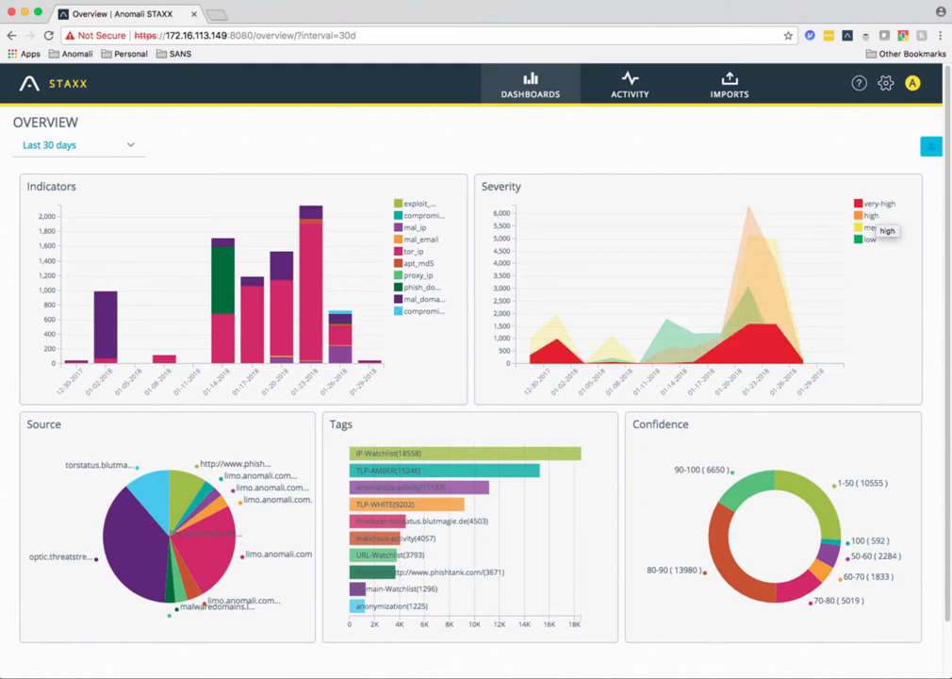
{"action": "mouse_move", "coordinate": [882, 204]}
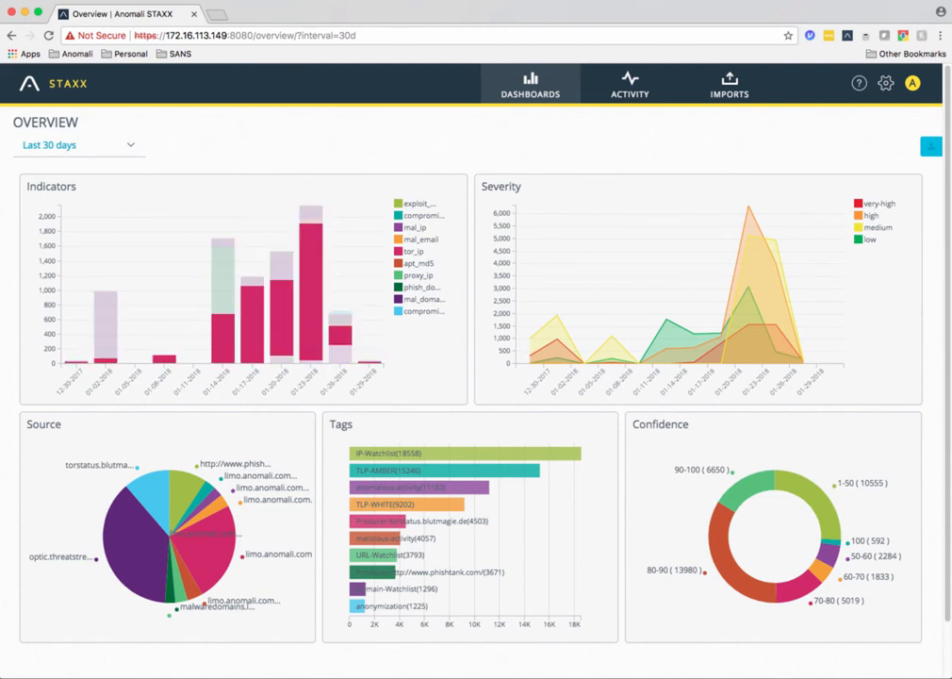
{"action": "mouse_move", "coordinate": [414, 271]}
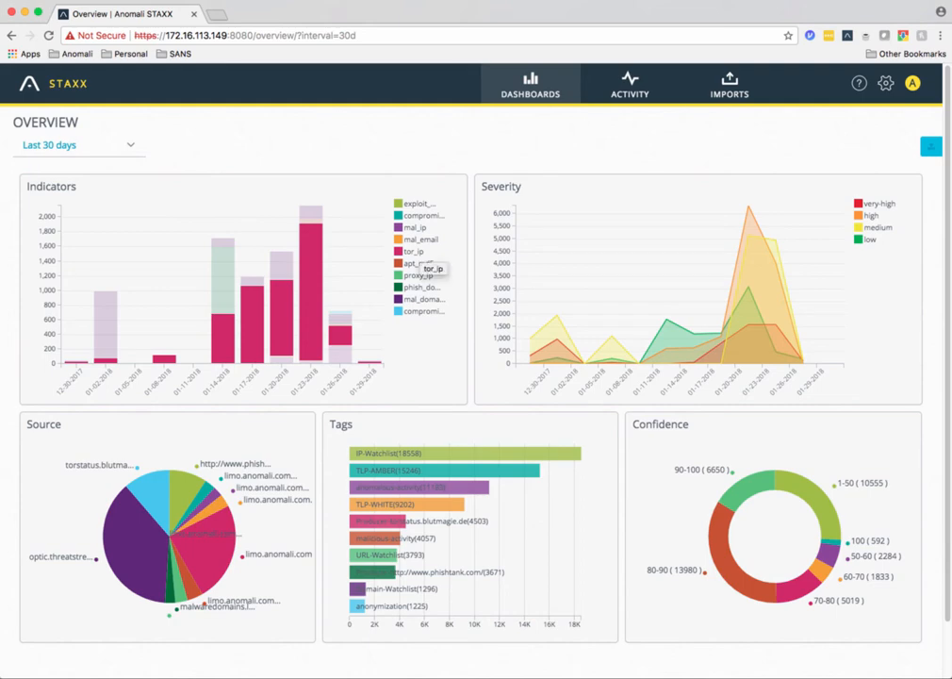